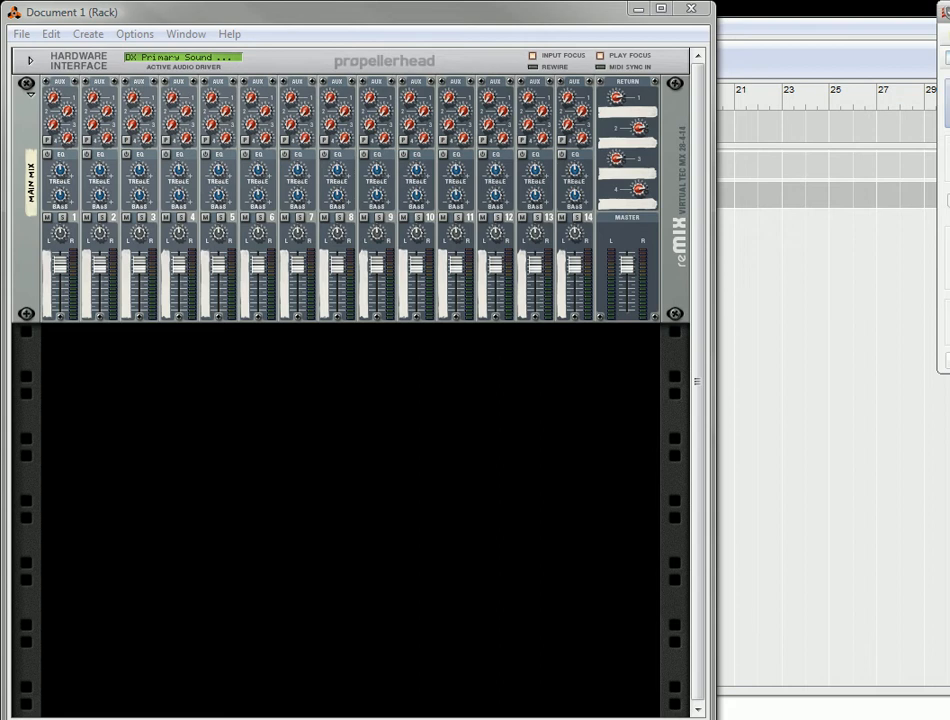
mouse_move(864, 548)
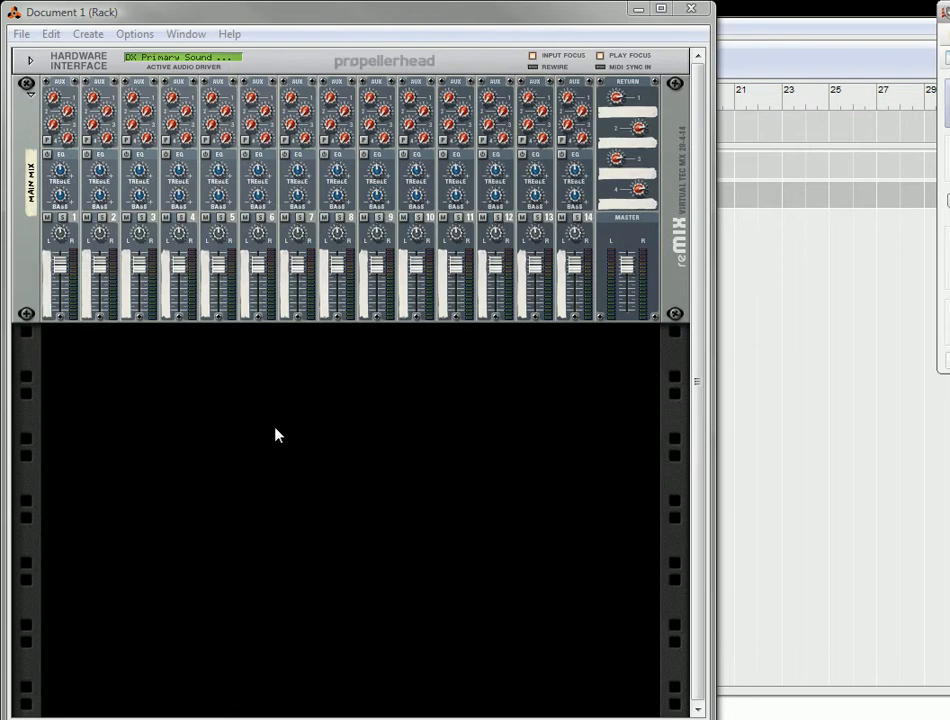
mouse_move(318, 374)
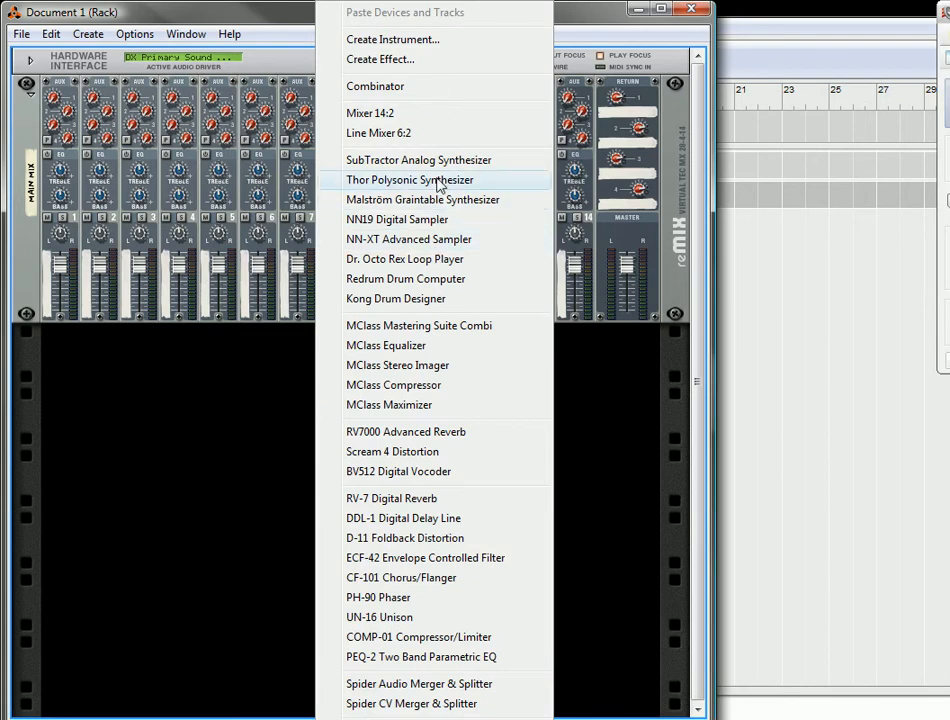
Create a Thor Polysonic Synthesizer in the rack from the context menu.
left_click(410, 180)
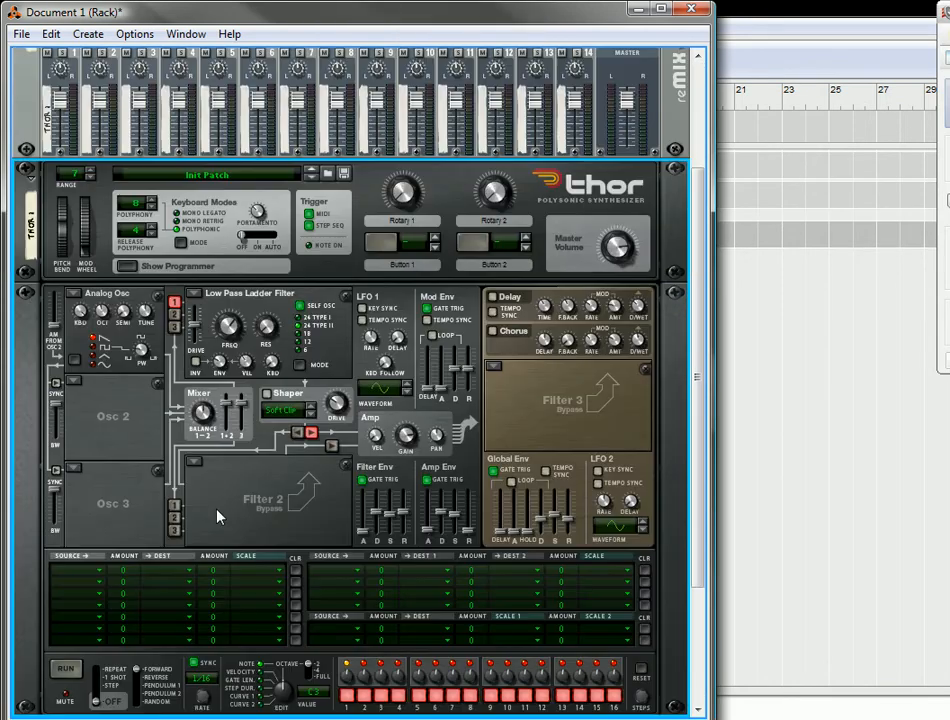
mouse_move(78, 304)
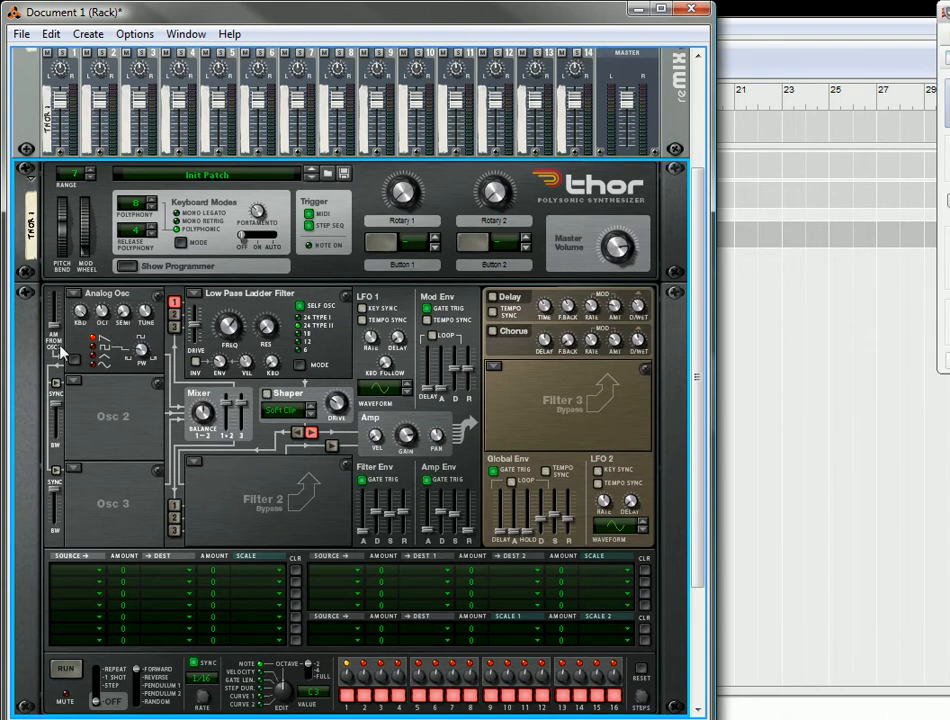
mouse_move(96, 374)
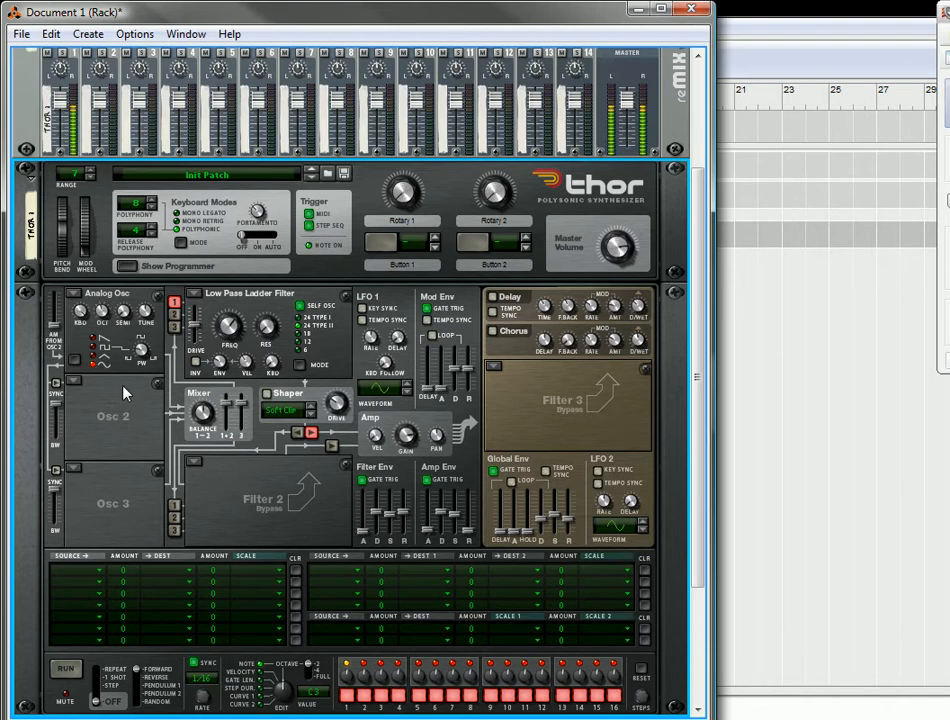
mouse_move(72, 388)
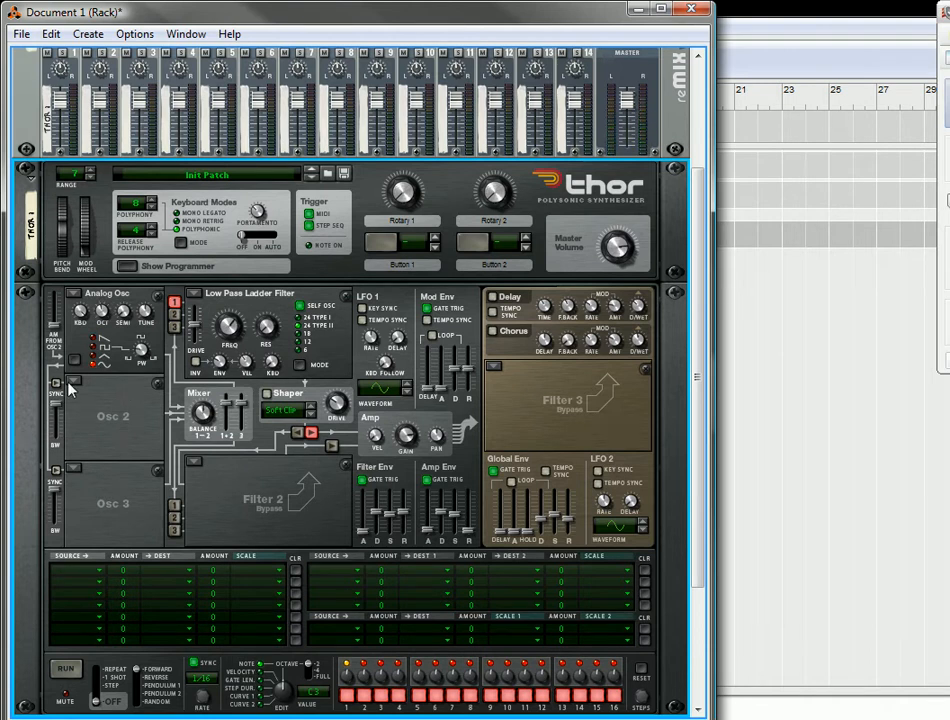
Set Thor's Osc 2 slot to a Phase Modulation oscillator after briefly trying Wavetable.
left_click(72, 380)
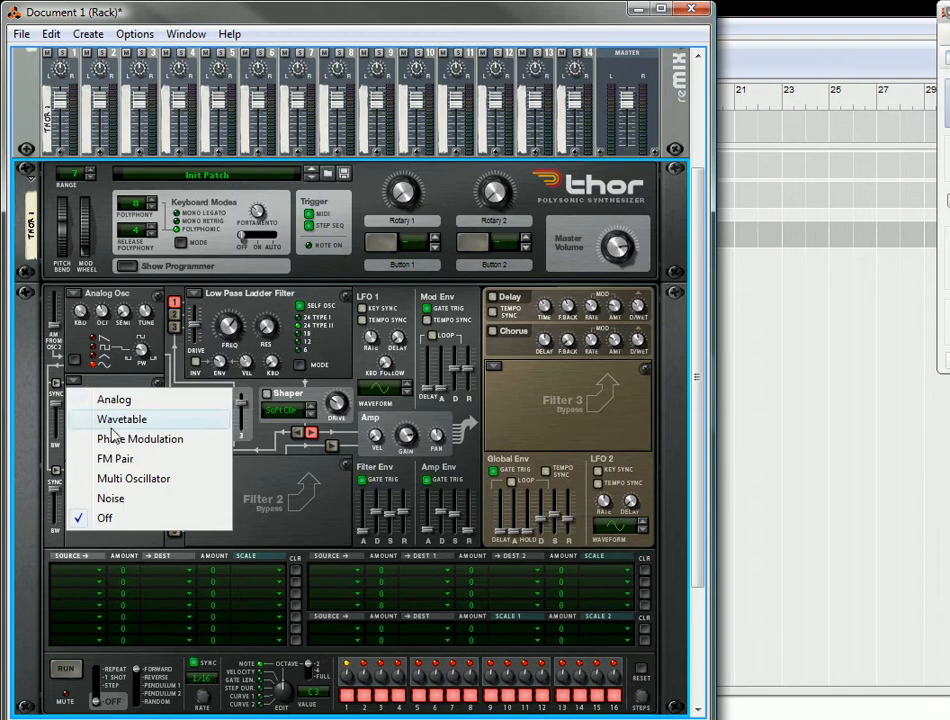
left_click(112, 418)
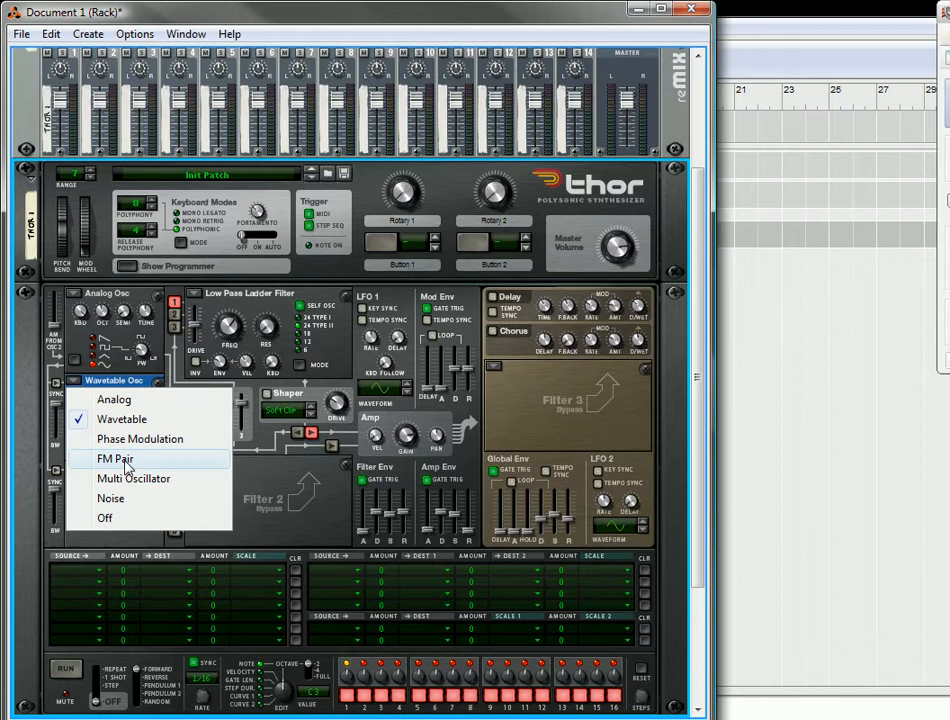
left_click(140, 438)
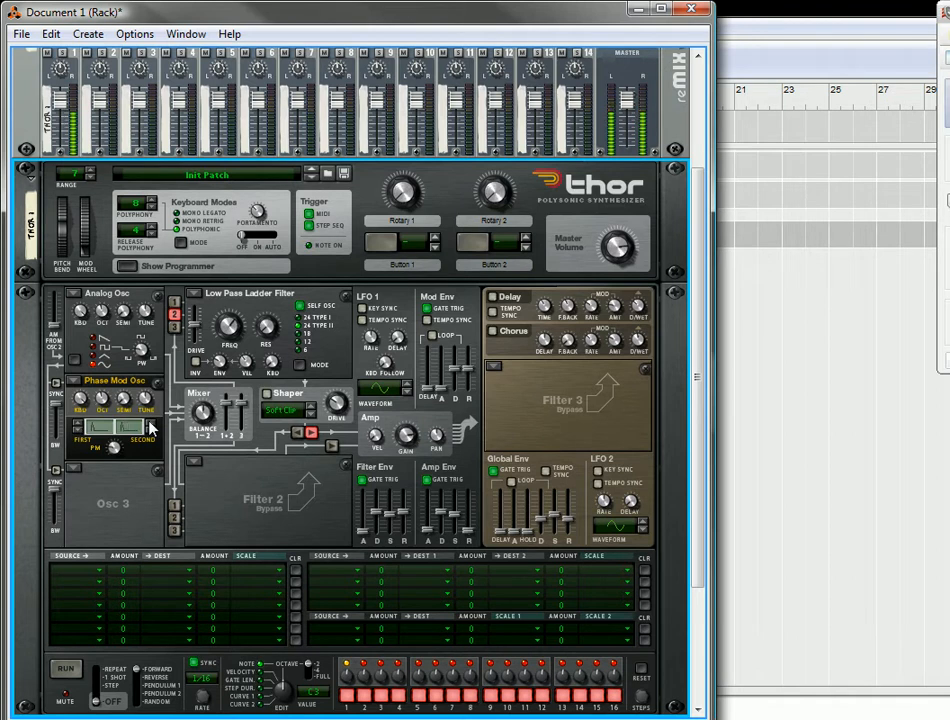
mouse_move(120, 444)
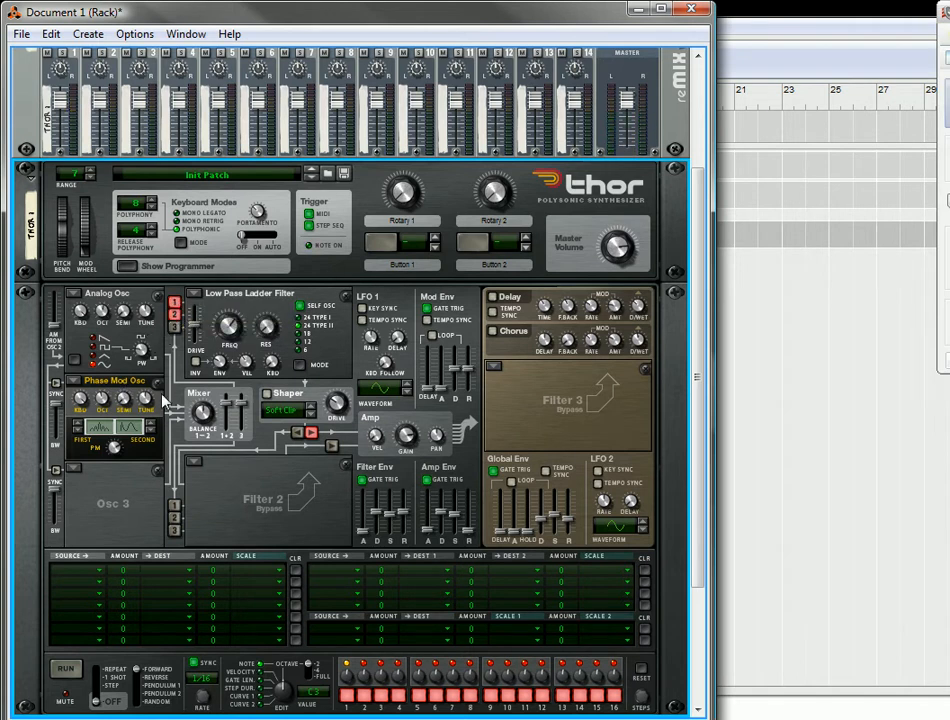
mouse_move(176, 320)
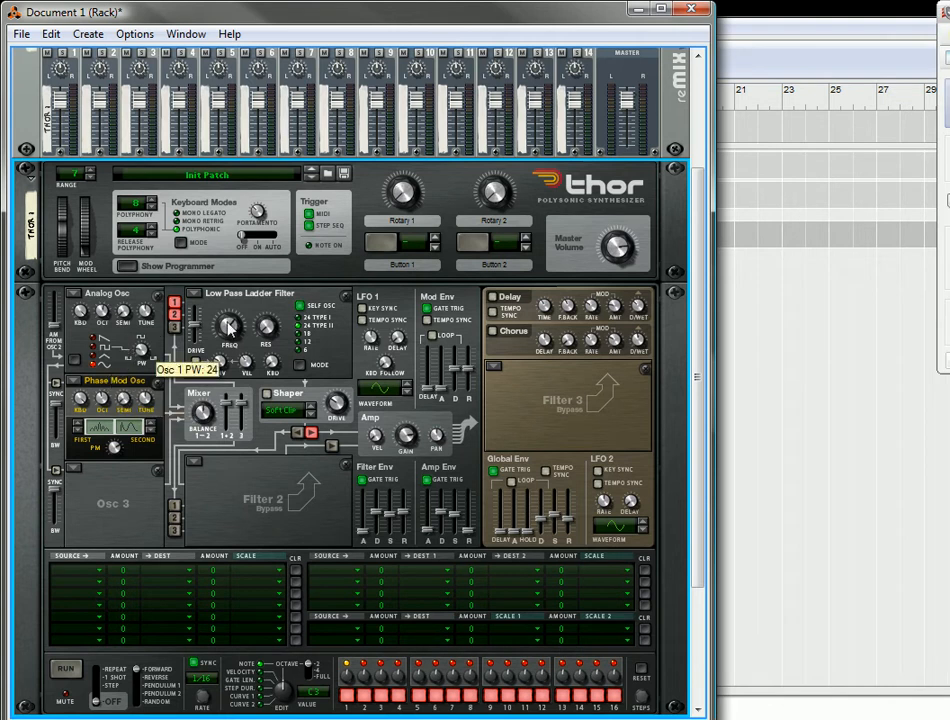
mouse_move(202, 414)
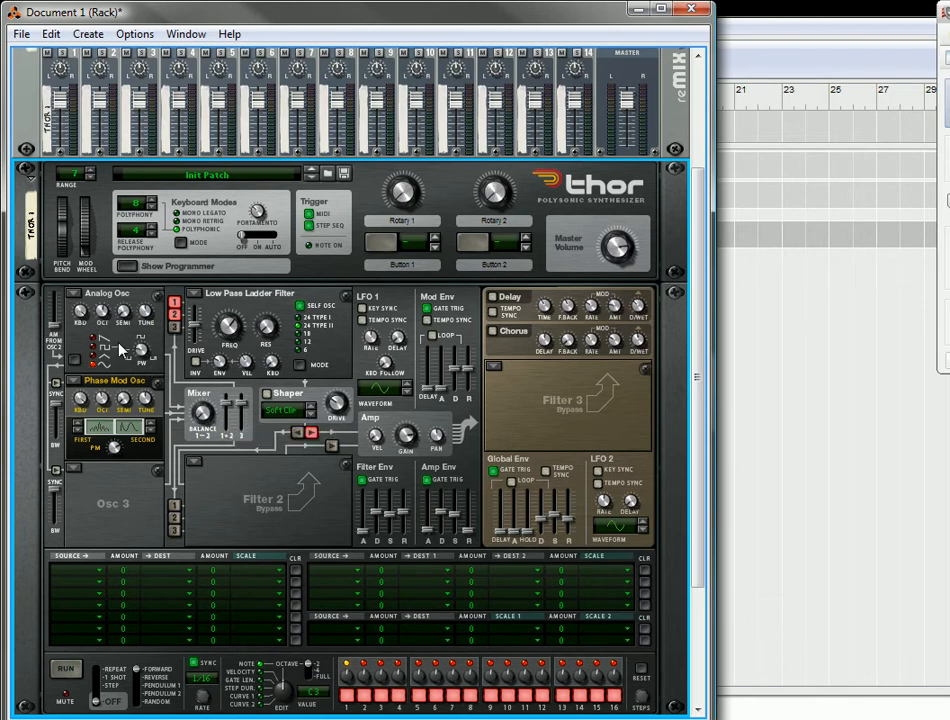
mouse_move(208, 414)
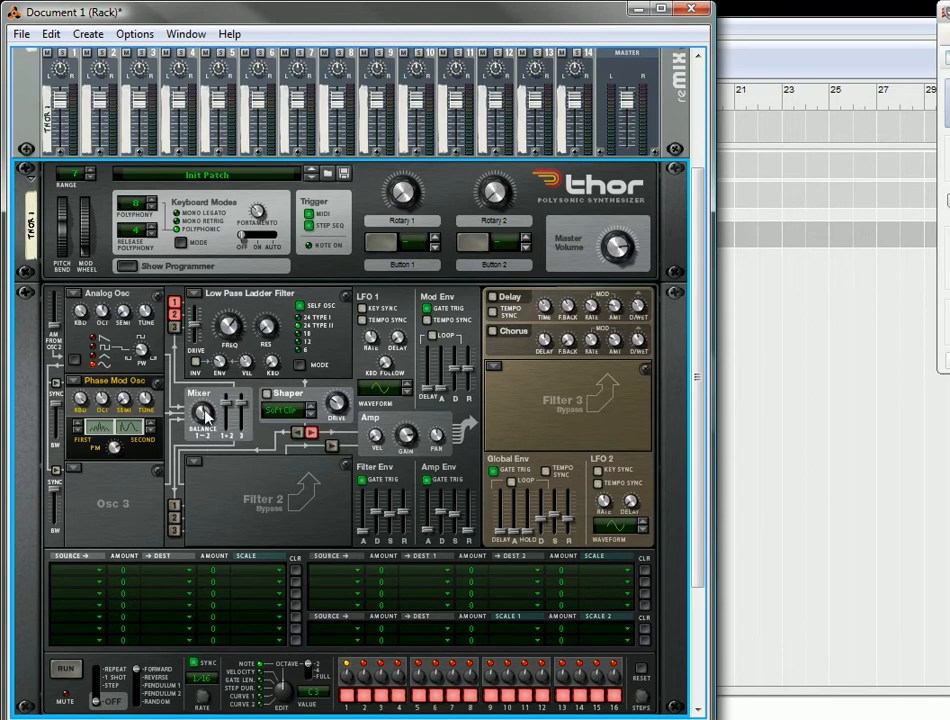
mouse_move(208, 416)
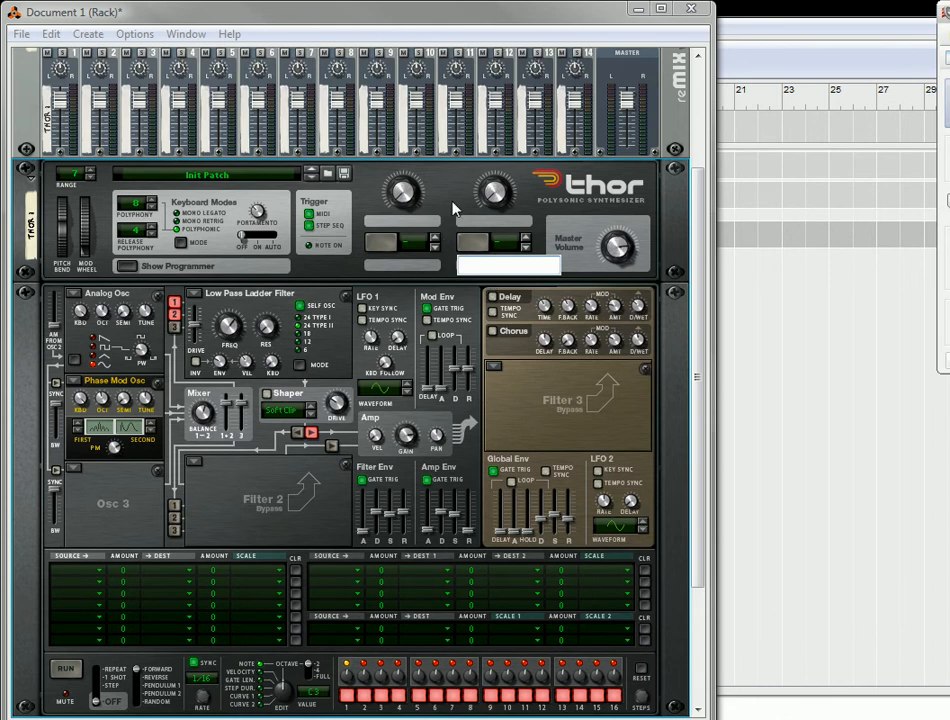
Route Modifiers > Rotary 1 to Mixer > Osc 1:2 Balance in the first modulation matrix row.
left_click(72, 578)
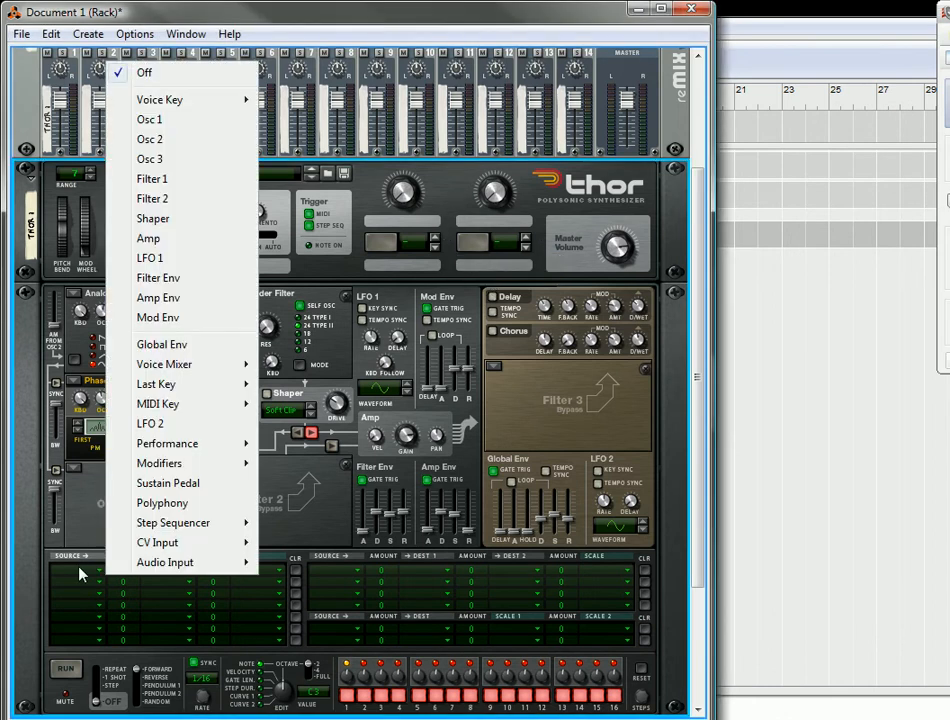
mouse_move(160, 464)
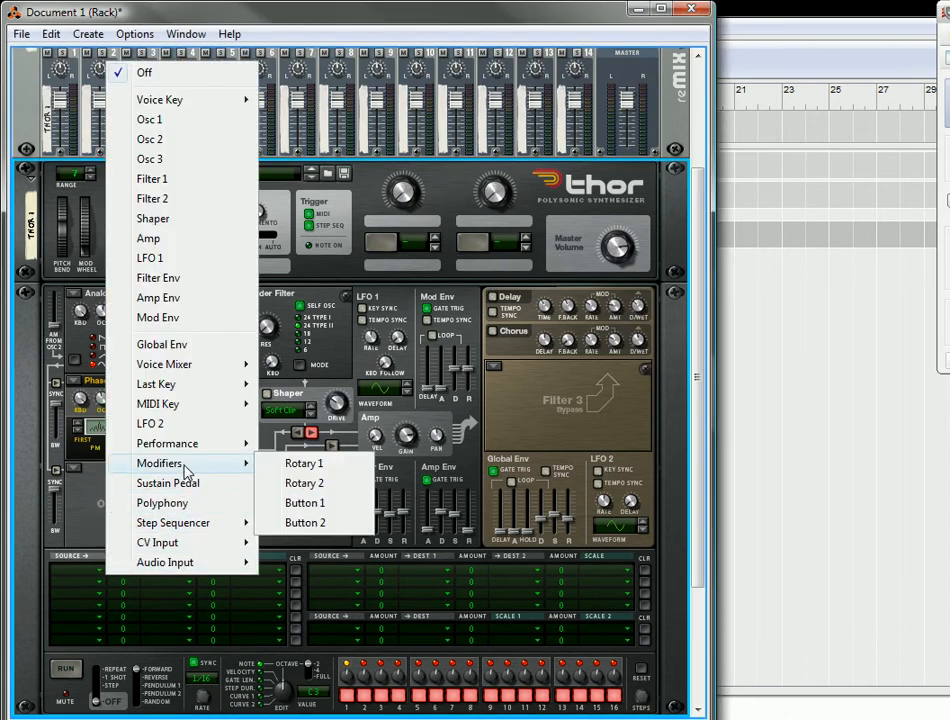
left_click(304, 464)
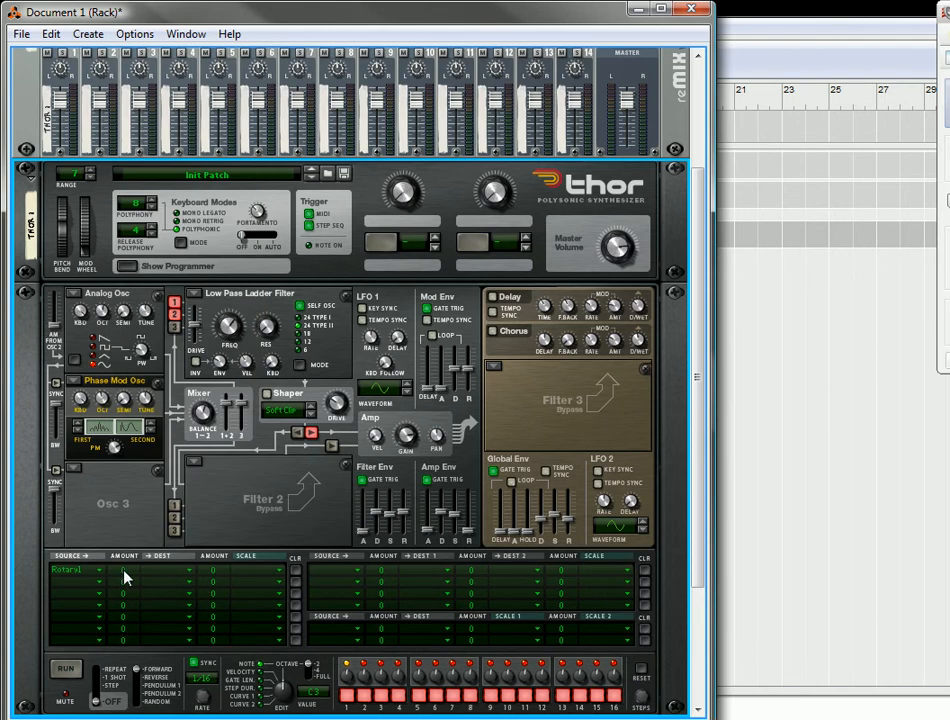
left_click_drag(122, 568, 122, 540)
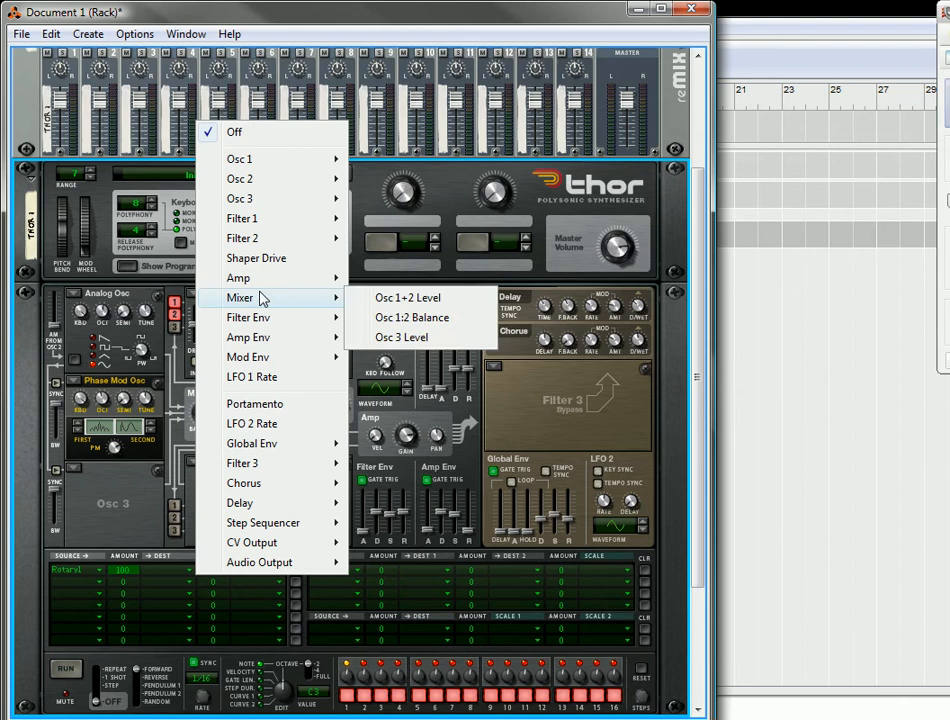
left_click(400, 316)
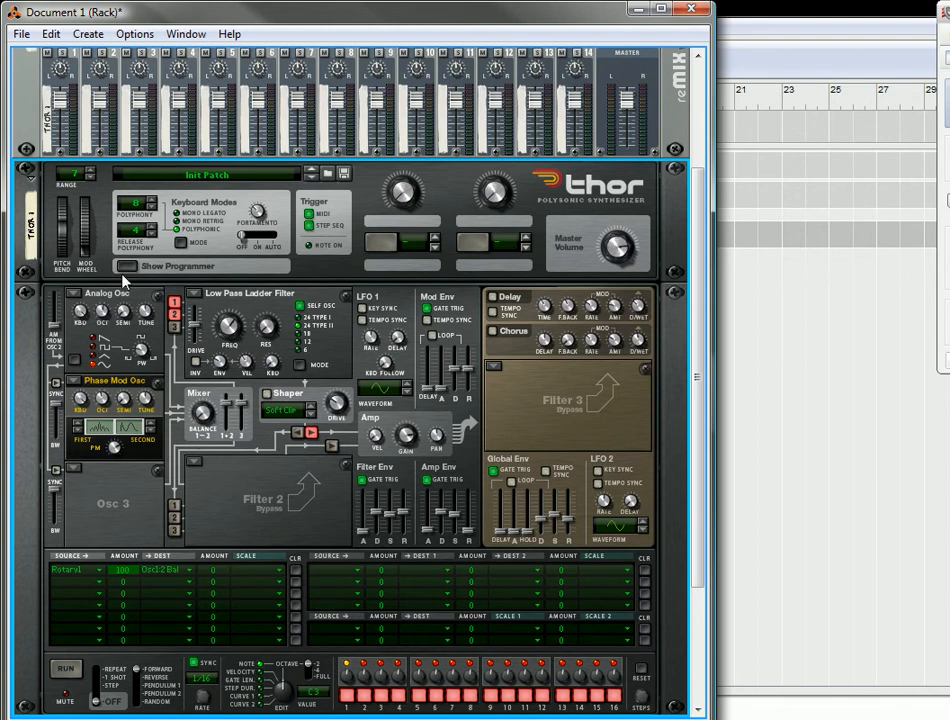
mouse_move(400, 204)
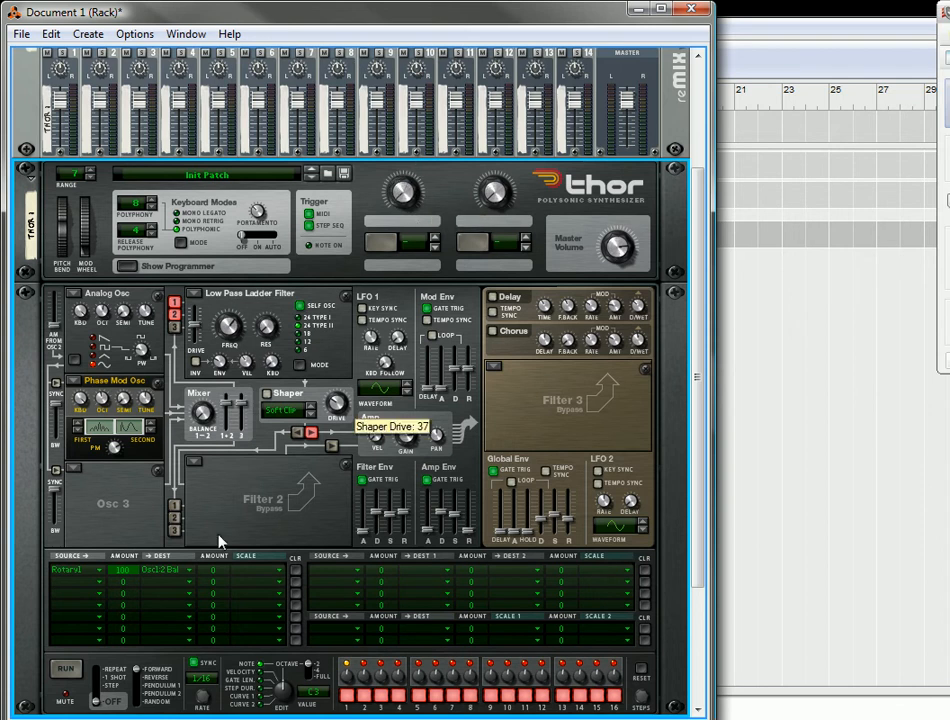
mouse_move(118, 410)
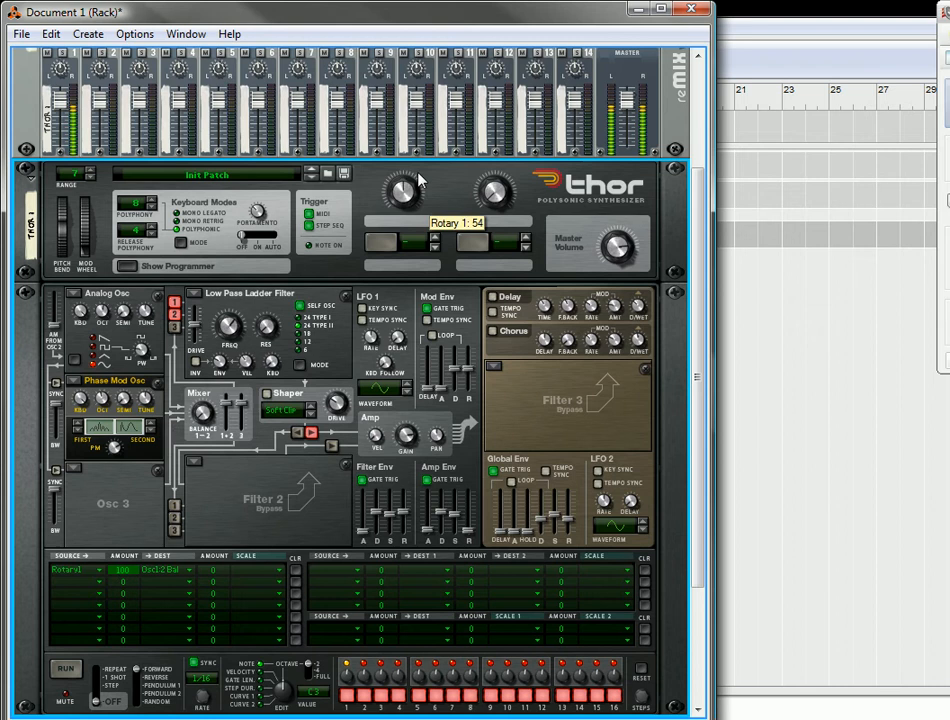
mouse_move(450, 244)
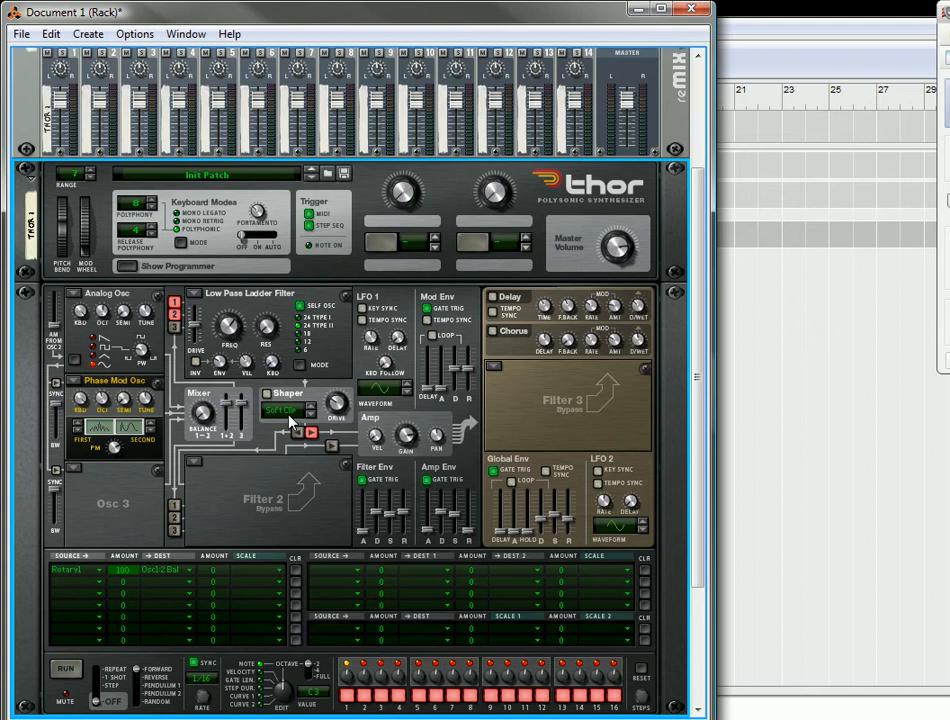
mouse_move(136, 604)
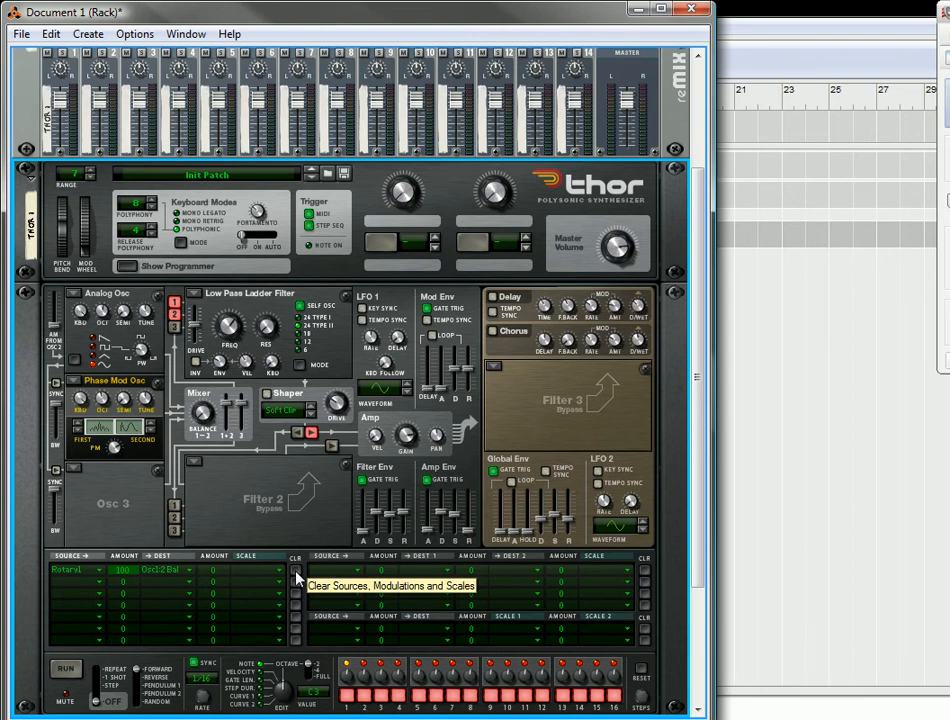
mouse_move(170, 576)
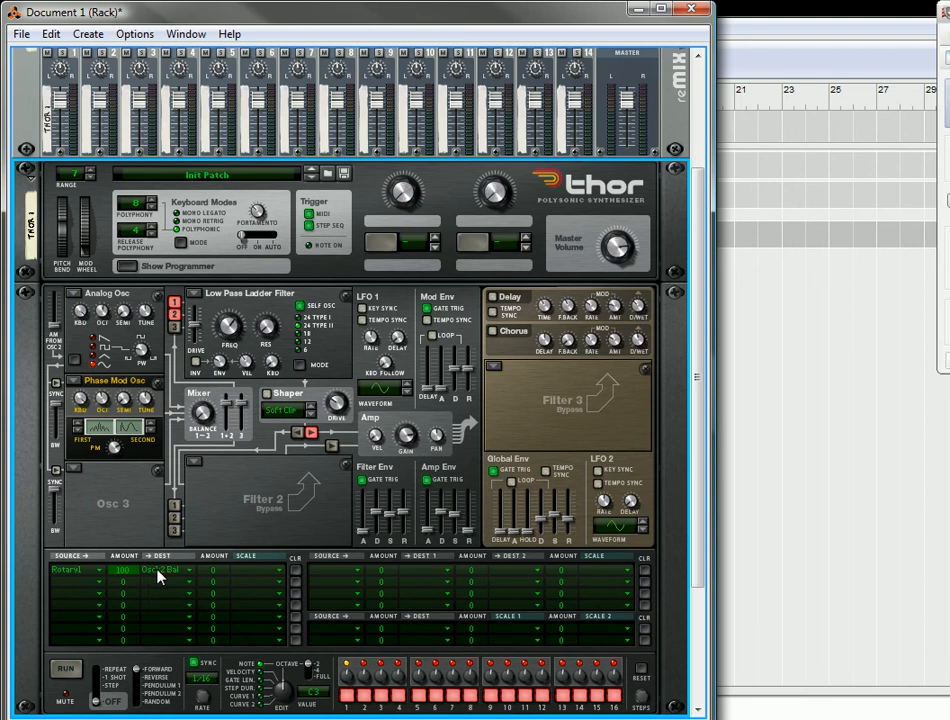
Swap the row's source to LFO 2 and set LFO 2's rate to 1/4.
left_click(76, 564)
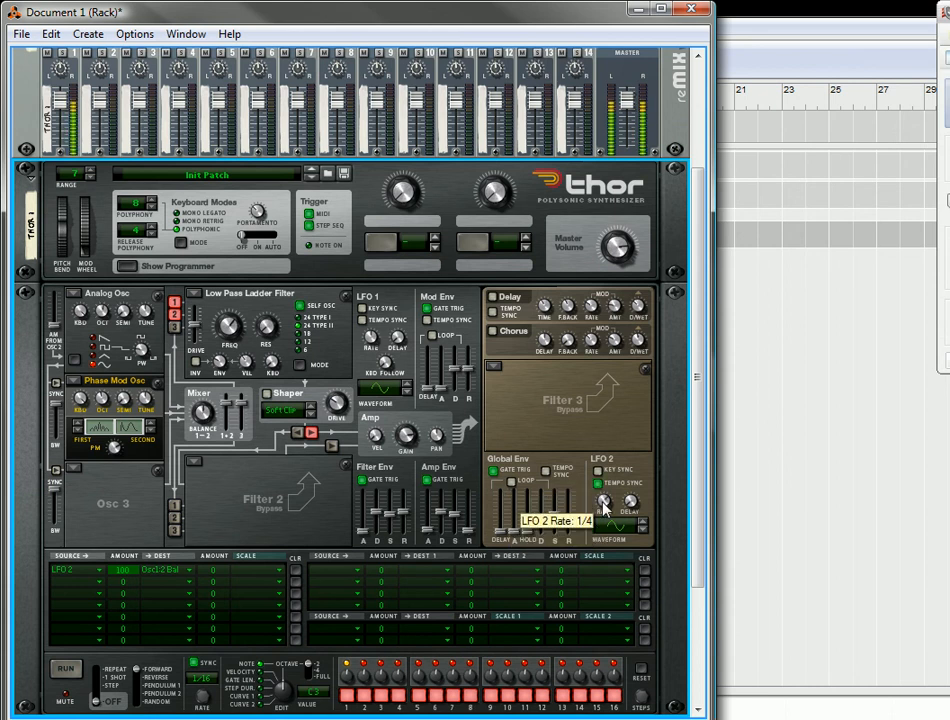
left_click_drag(604, 502, 604, 496)
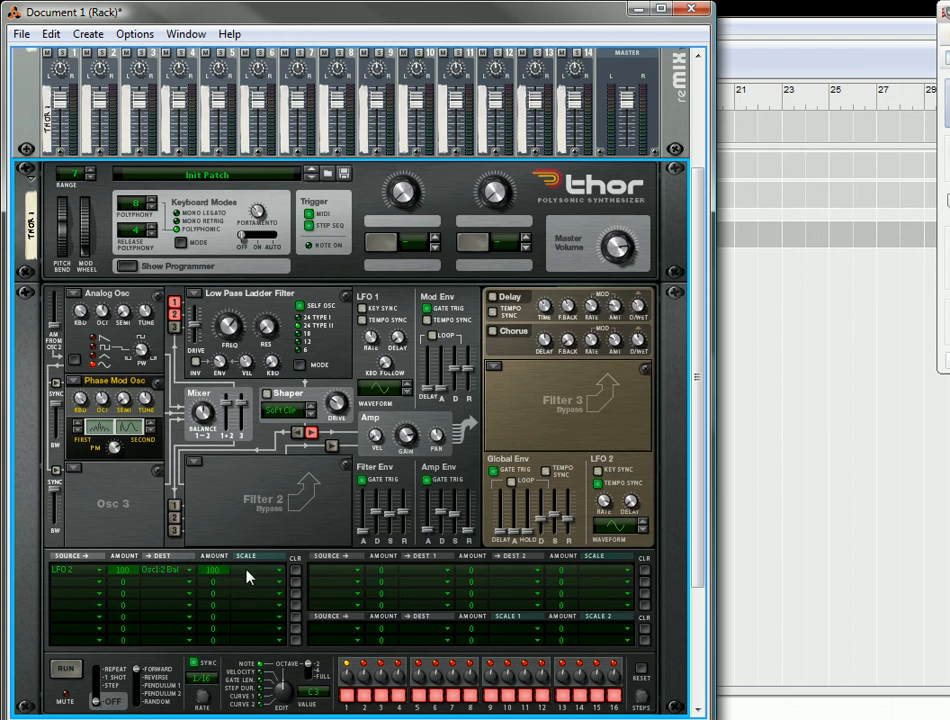
Set the row's Scale source to Modifiers > Rotary 1 and turn Rotary 1 to 28.
left_click(70, 570)
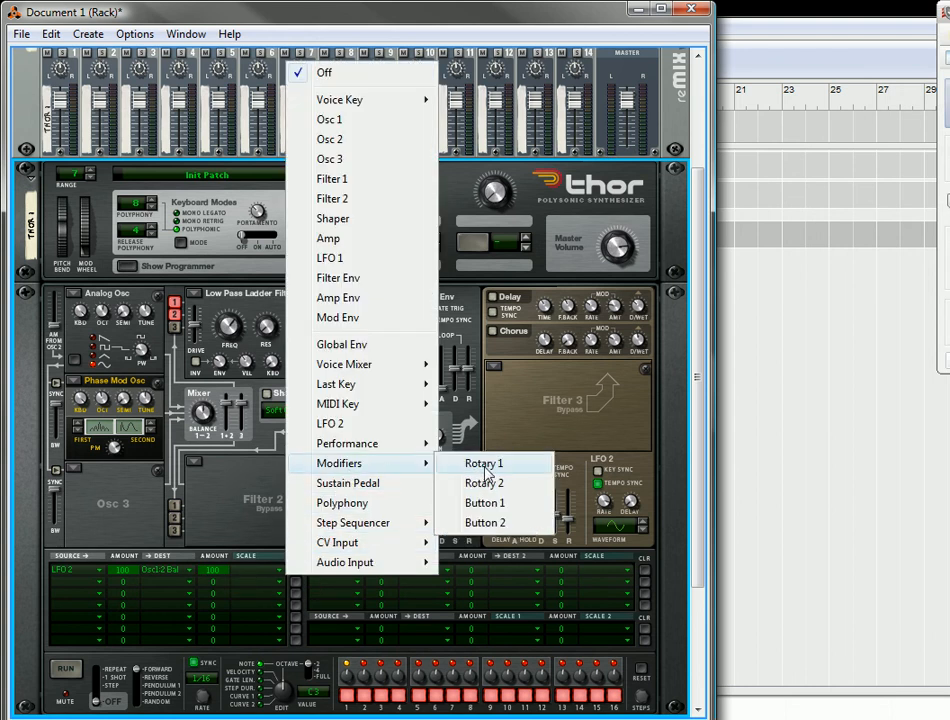
left_click(484, 464)
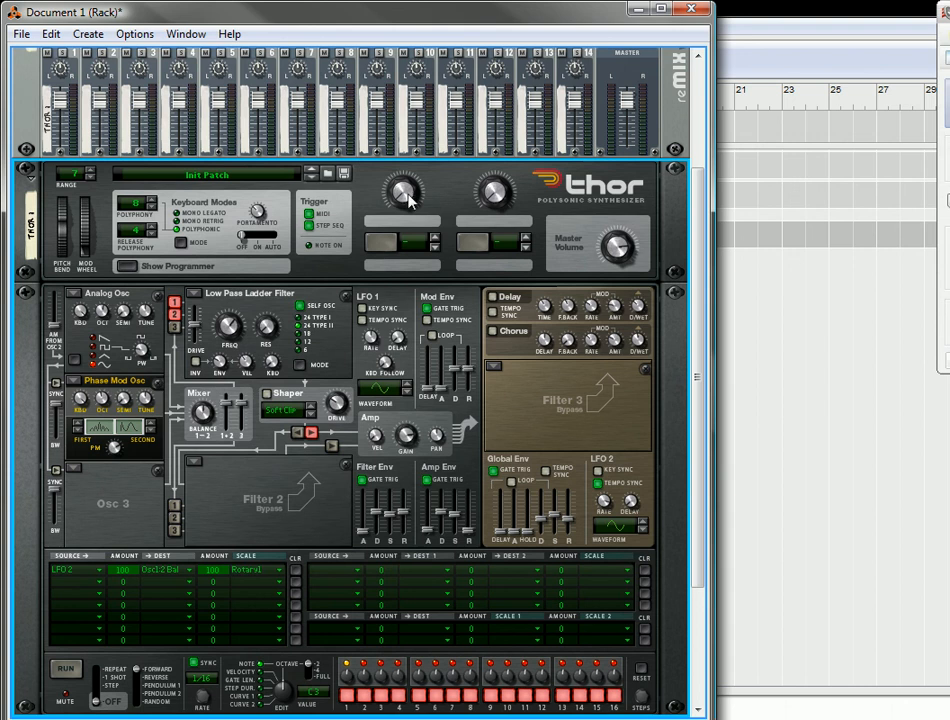
mouse_move(202, 424)
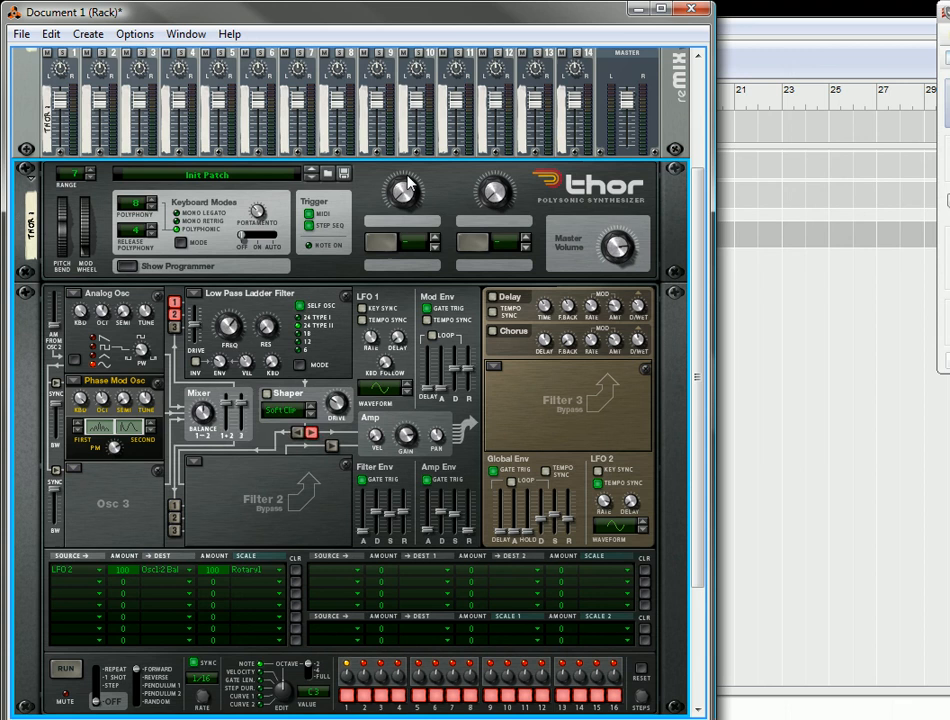
left_click_drag(404, 190, 410, 184)
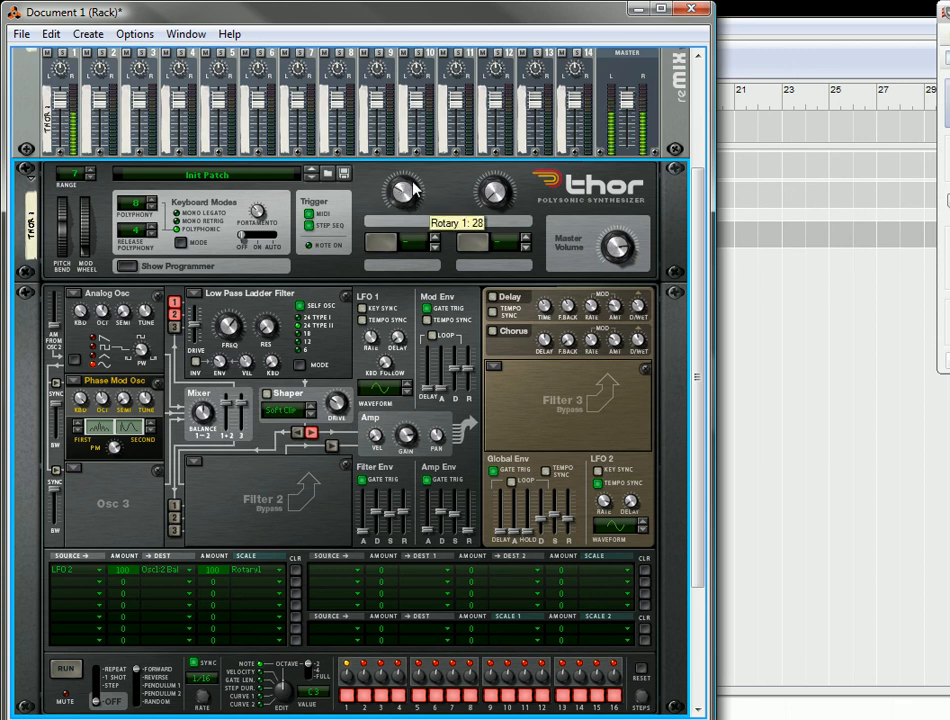